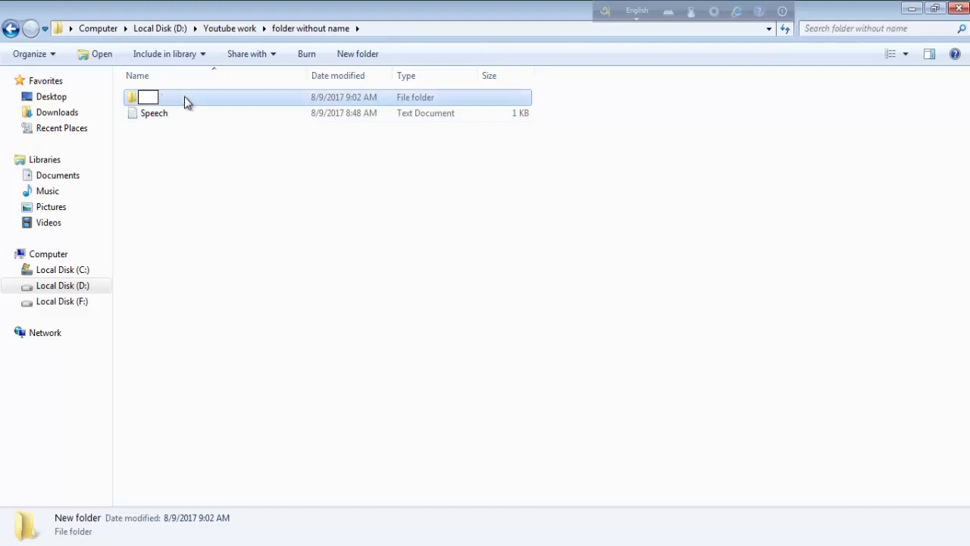
Step: Launch Character Map from the Start search by searching 'ch'
{"action": "left_click", "coordinate": [12, 540]}
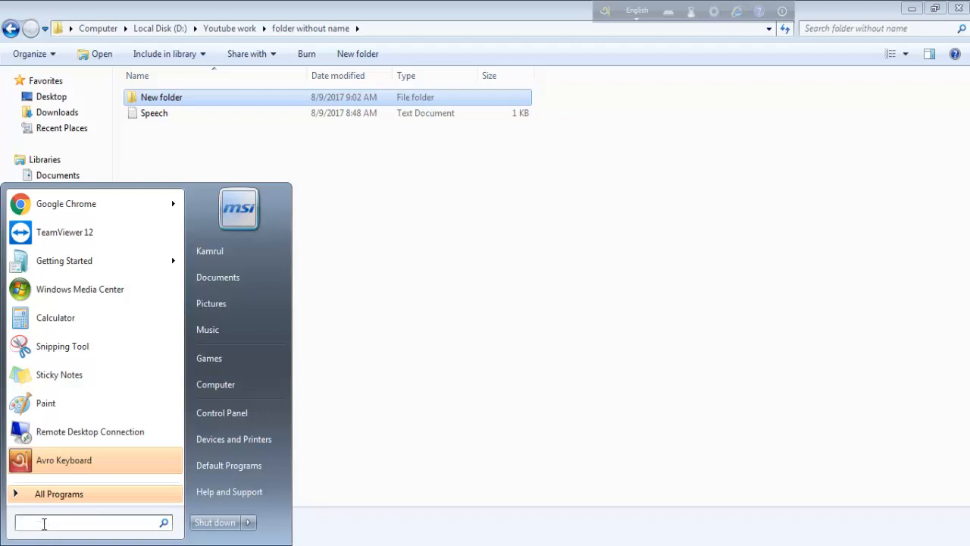
{"action": "type", "text": "ch"}
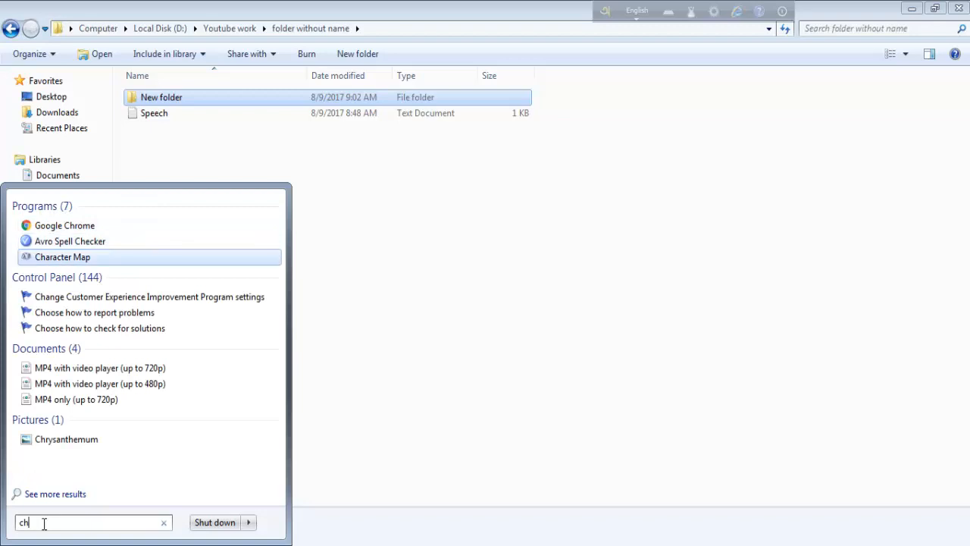
{"action": "mouse_move", "coordinate": [63, 257]}
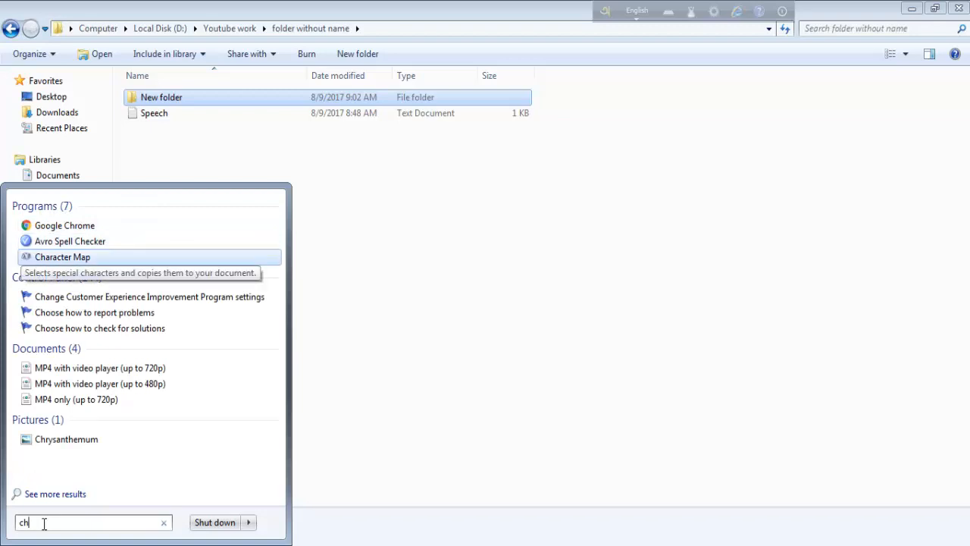
{"action": "left_click", "coordinate": [63, 256]}
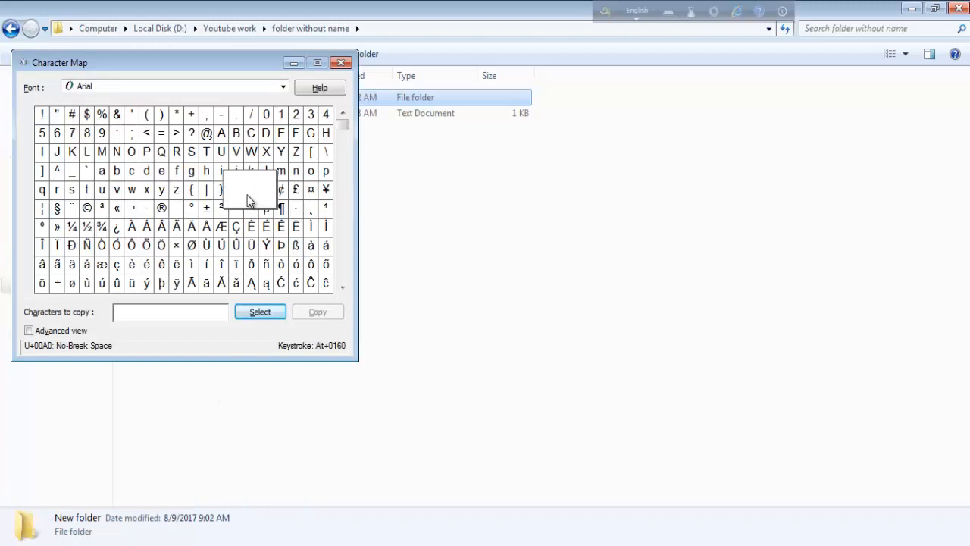
{"action": "mouse_move", "coordinate": [256, 194]}
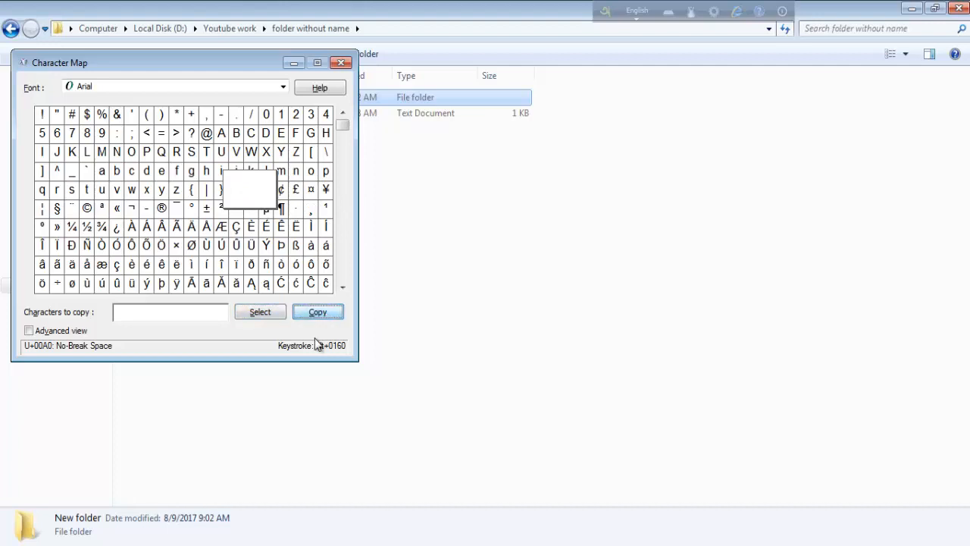
Step: Copy the no-break space and rename New folder to that invisible blank name
{"action": "left_click", "coordinate": [340, 62]}
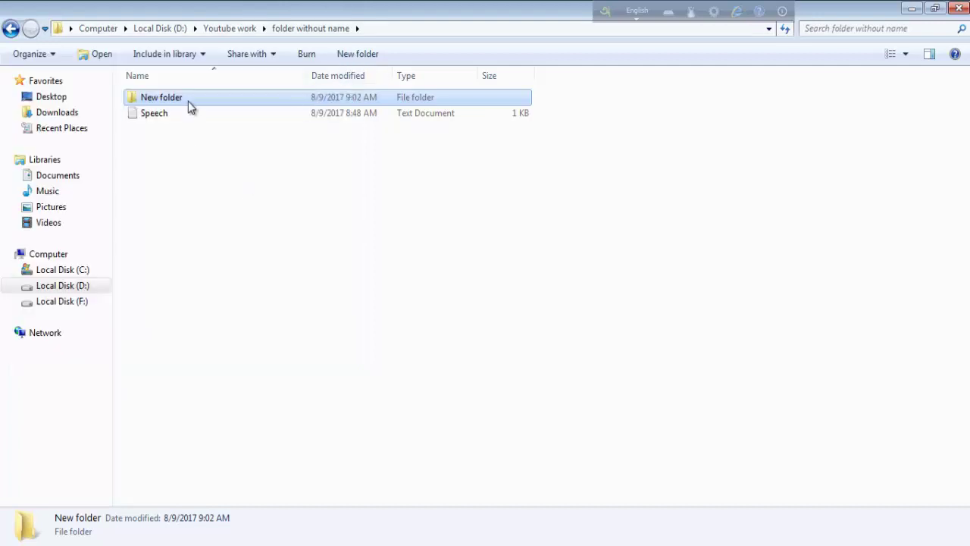
{"action": "right_click", "coordinate": [161, 97]}
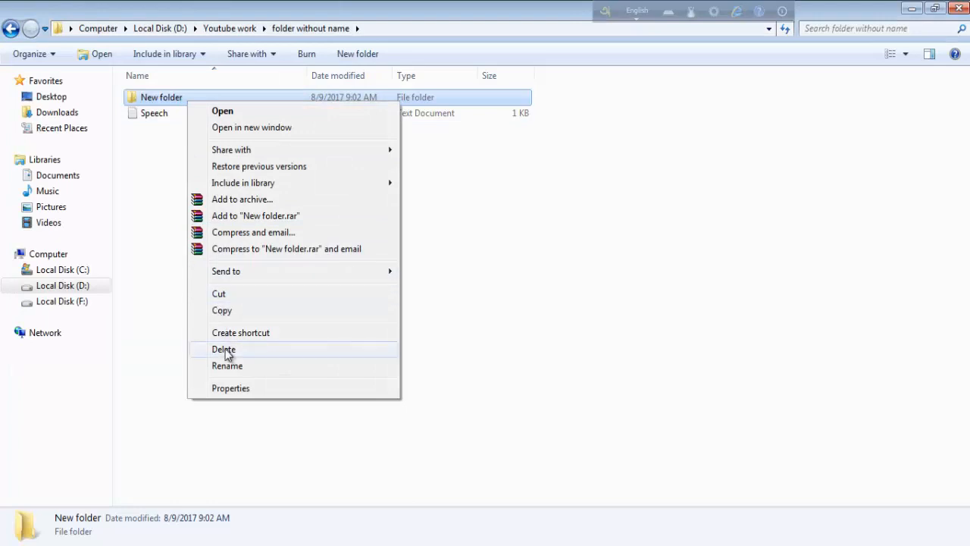
{"action": "left_click", "coordinate": [228, 365]}
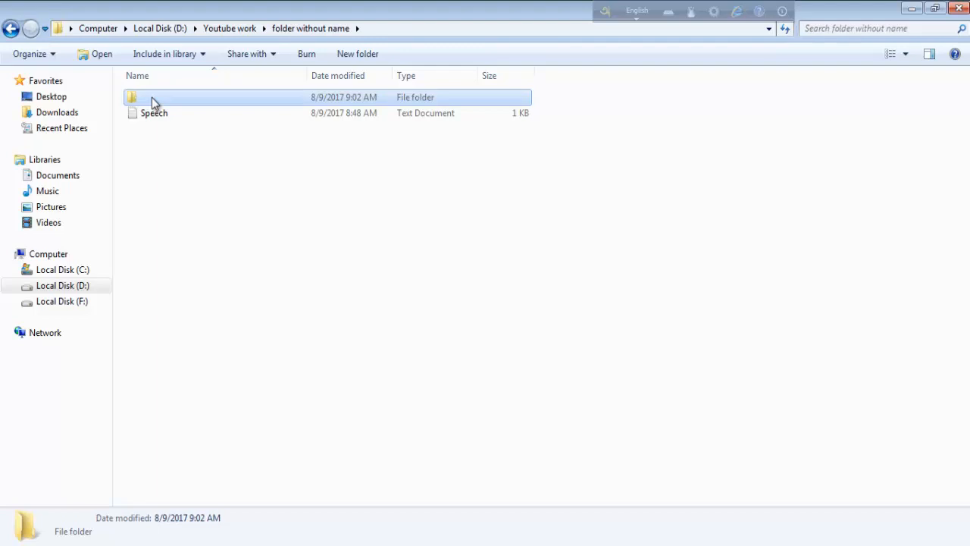
Step: Show the folder contents as Extra large icons and select the nameless folder
{"action": "right_click", "coordinate": [188, 182]}
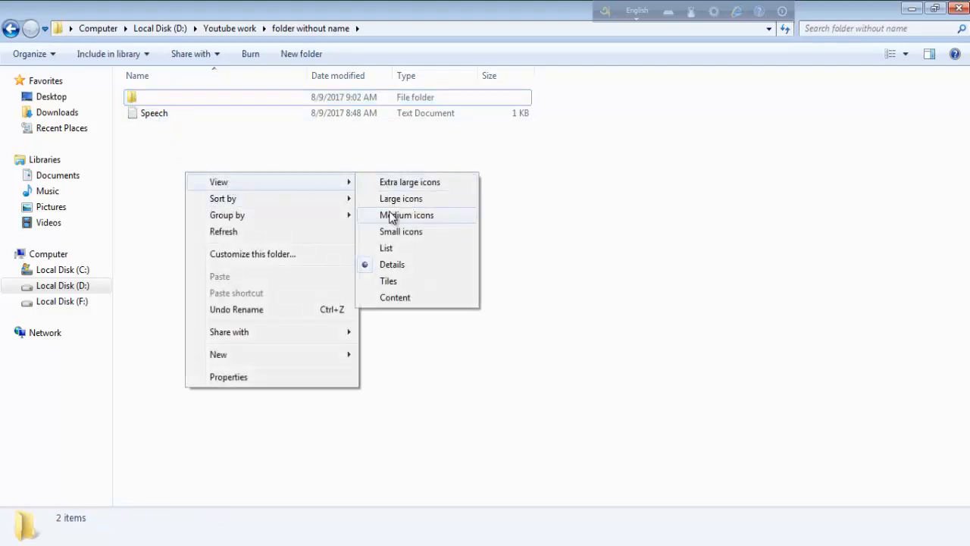
{"action": "left_click", "coordinate": [400, 197]}
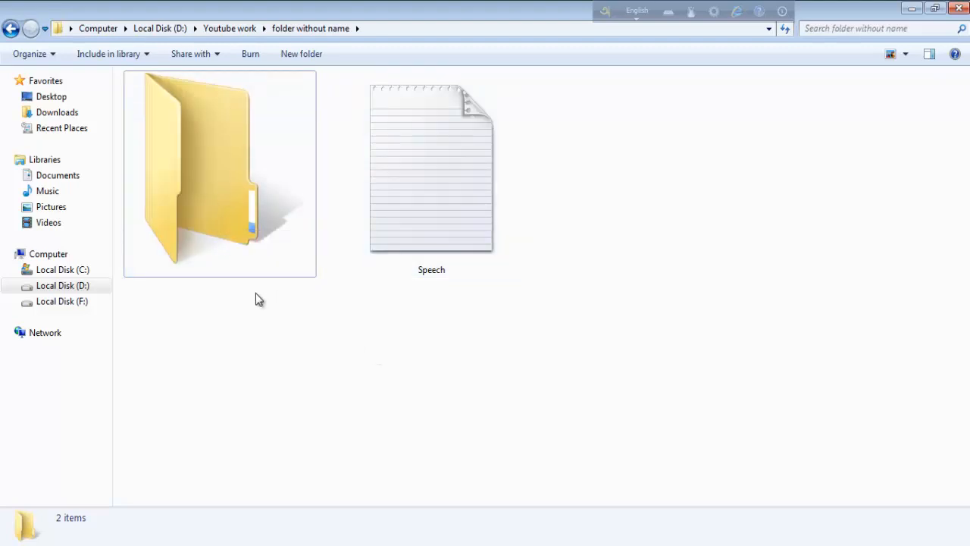
{"action": "mouse_move", "coordinate": [458, 216]}
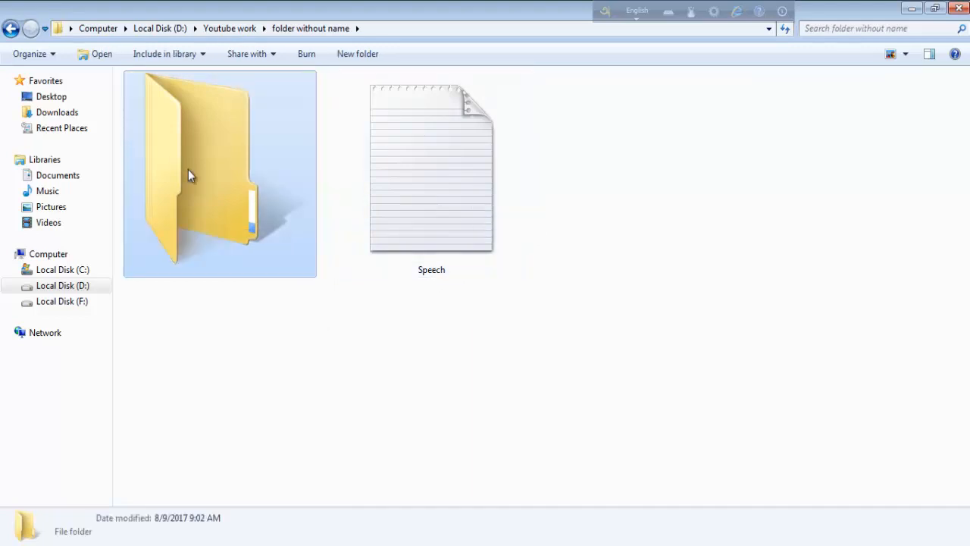
{"action": "left_click", "coordinate": [264, 341]}
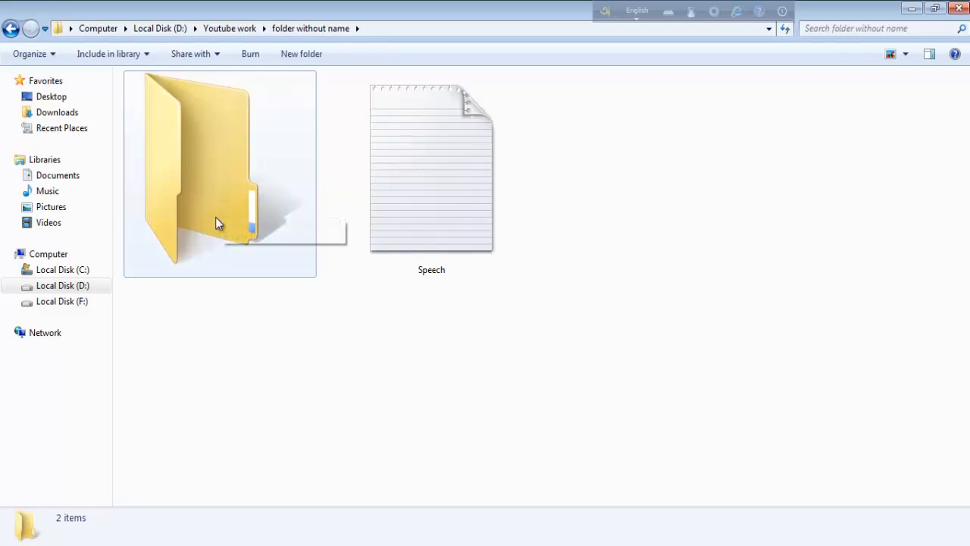
Step: Give the nameless folder a blank icon via Properties > Customize > Change Icon
{"action": "right_click", "coordinate": [216, 167]}
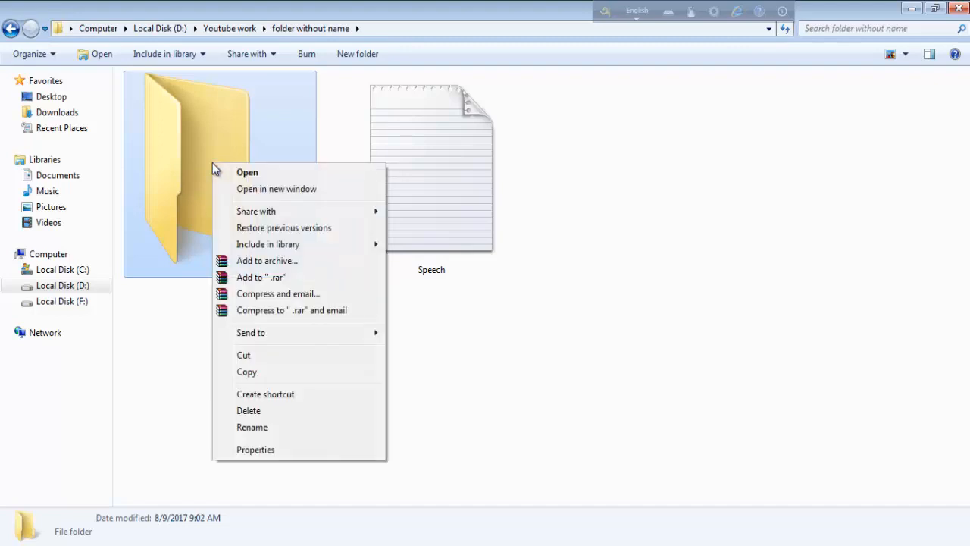
{"action": "mouse_move", "coordinate": [252, 409]}
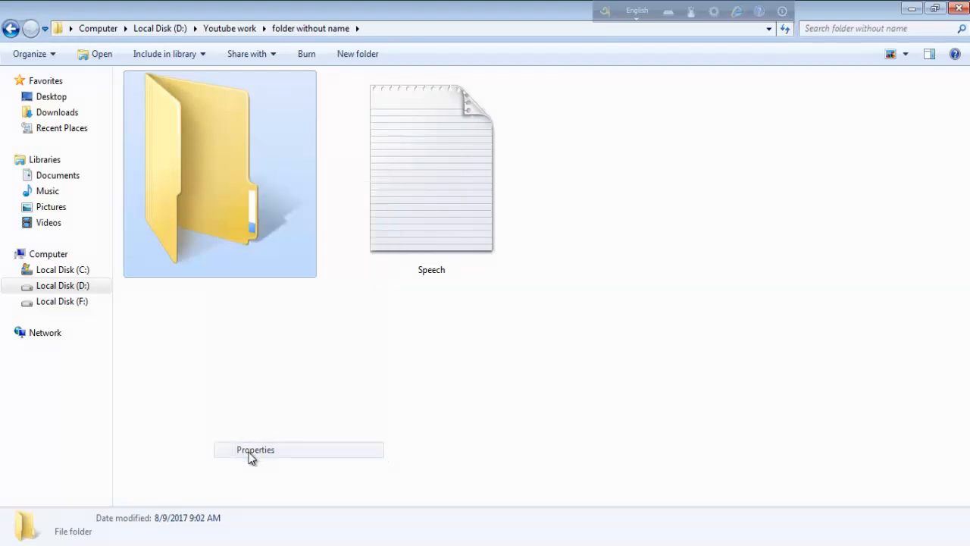
{"action": "left_click", "coordinate": [255, 449]}
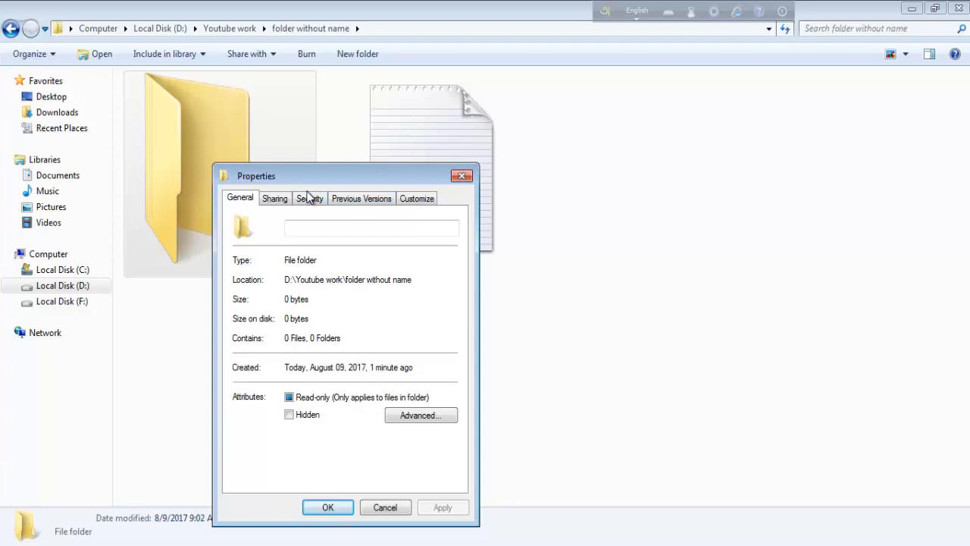
{"action": "left_click", "coordinate": [416, 197]}
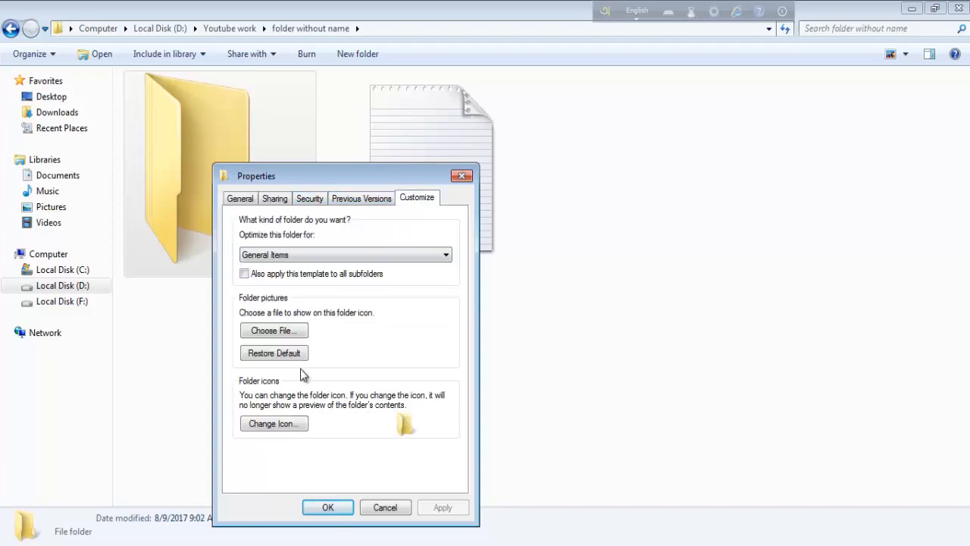
{"action": "left_click", "coordinate": [272, 423]}
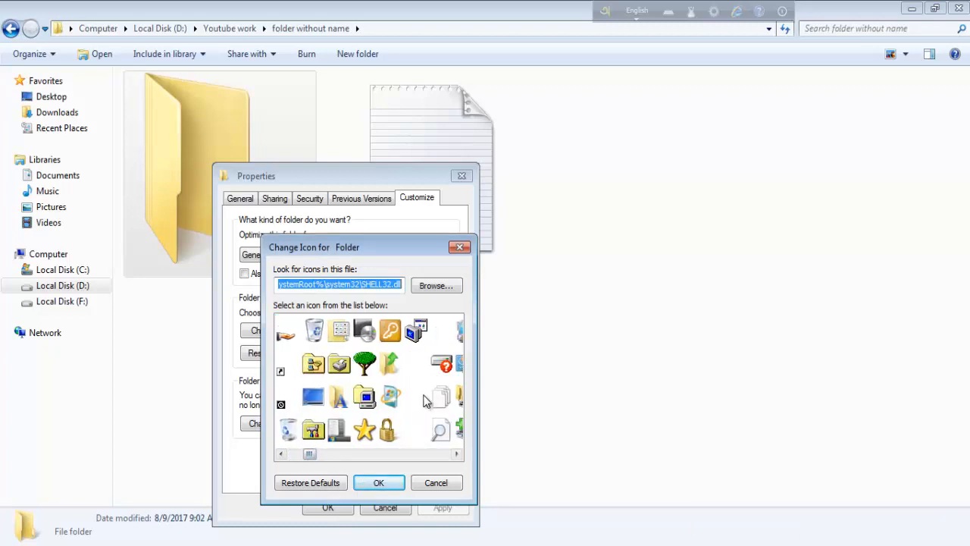
{"action": "left_click", "coordinate": [415, 397]}
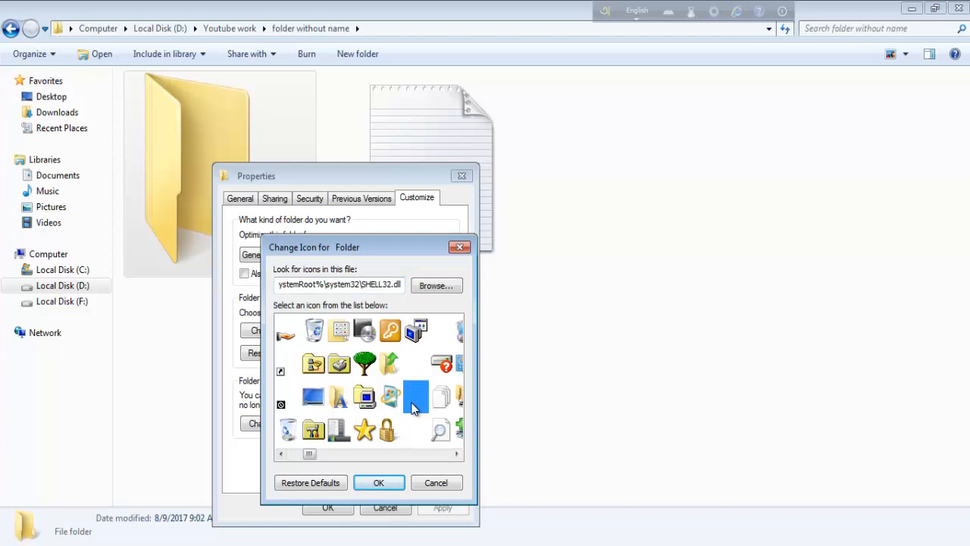
{"action": "mouse_move", "coordinate": [421, 405]}
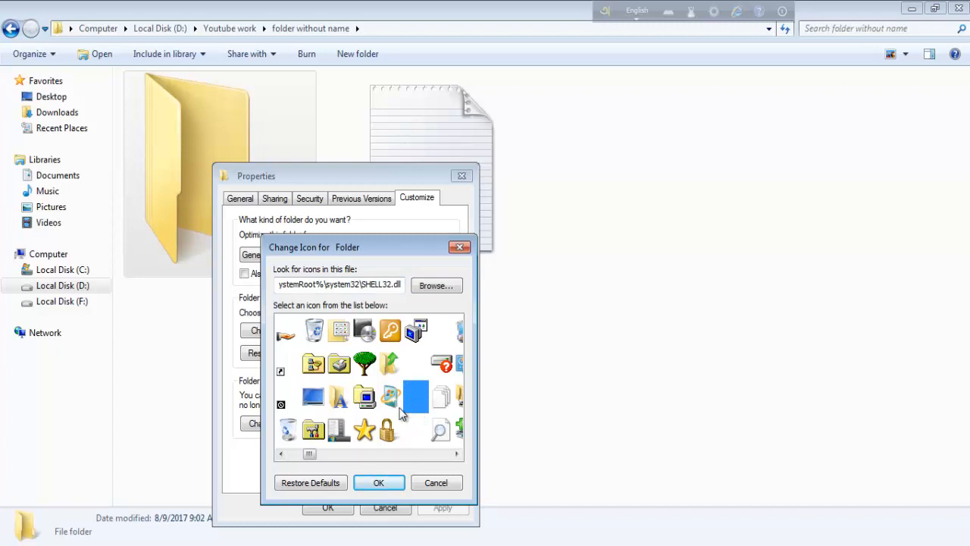
{"action": "mouse_move", "coordinate": [417, 400]}
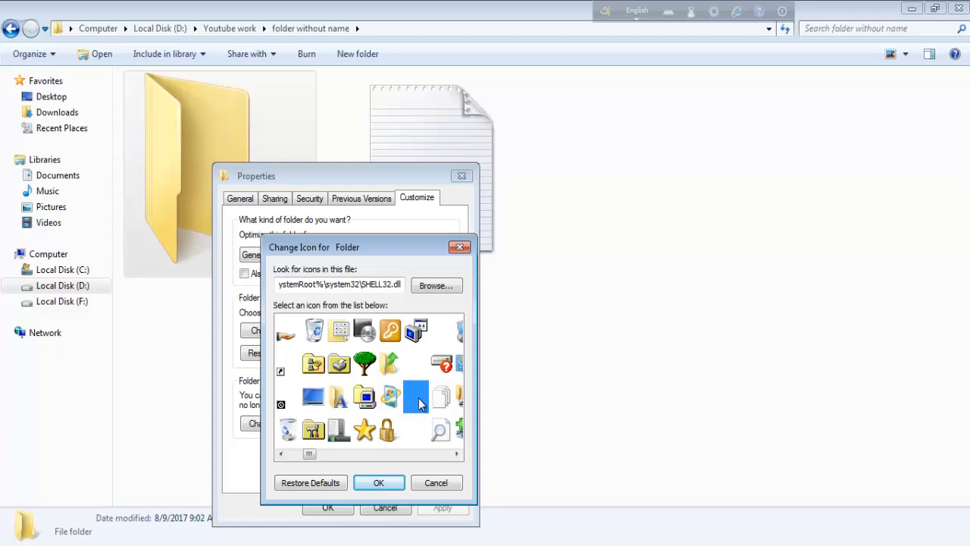
{"action": "mouse_move", "coordinate": [410, 428]}
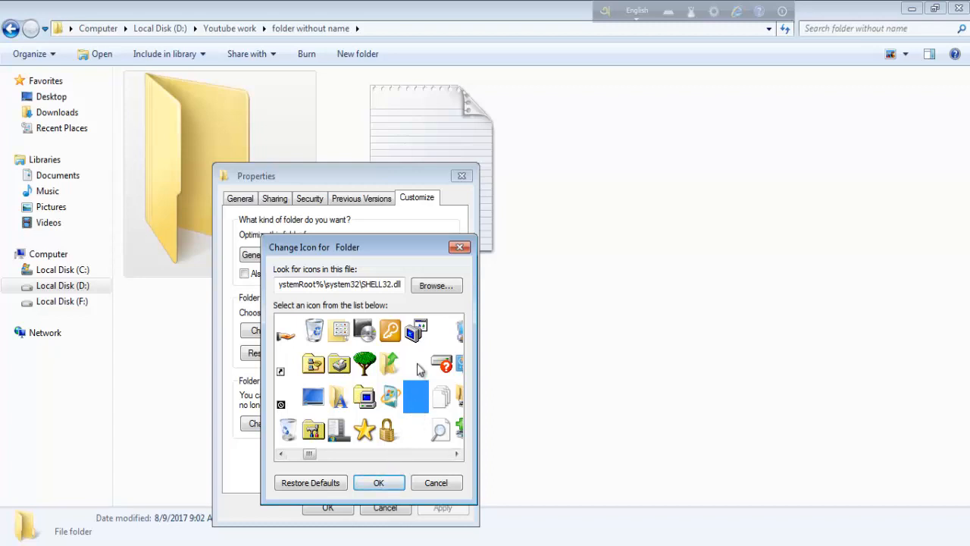
{"action": "mouse_move", "coordinate": [412, 402]}
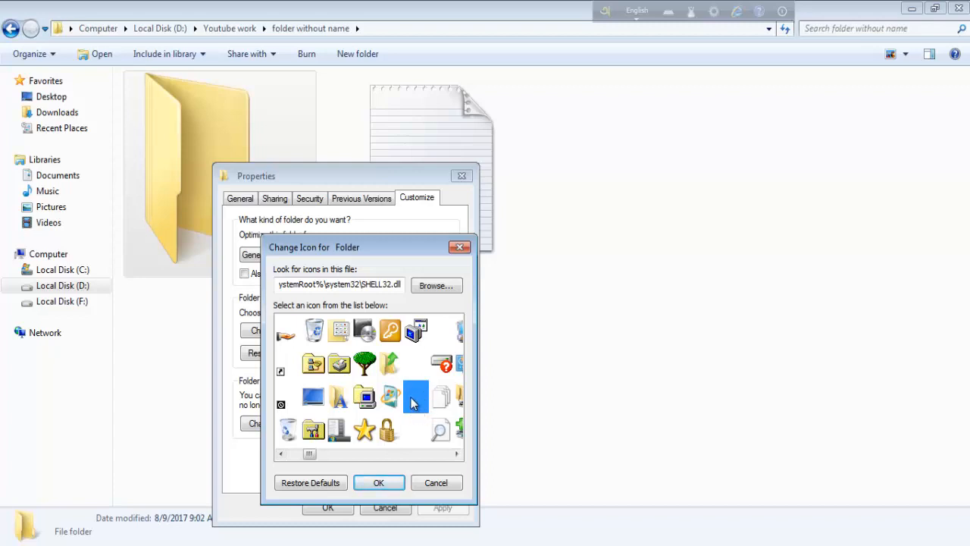
{"action": "mouse_move", "coordinate": [422, 413]}
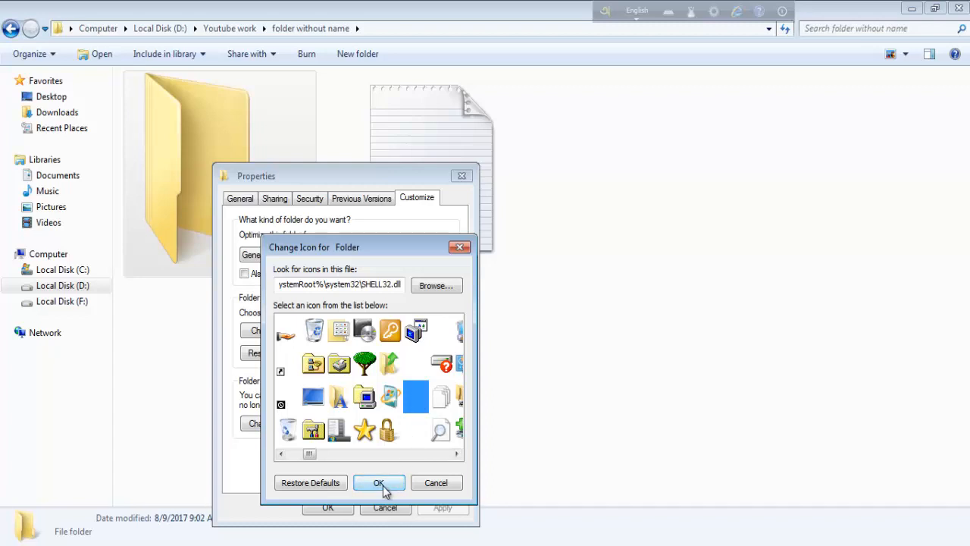
{"action": "left_click", "coordinate": [379, 482]}
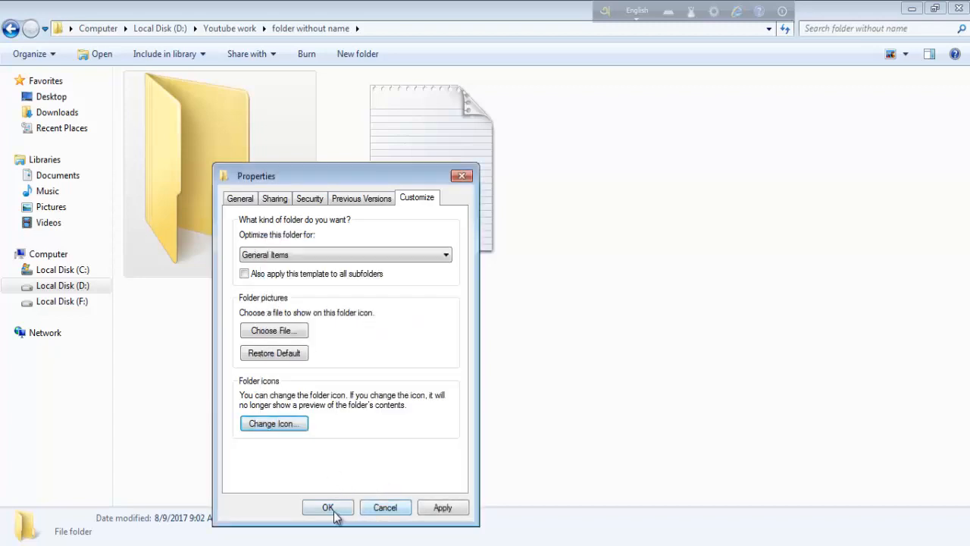
{"action": "left_click", "coordinate": [328, 507]}
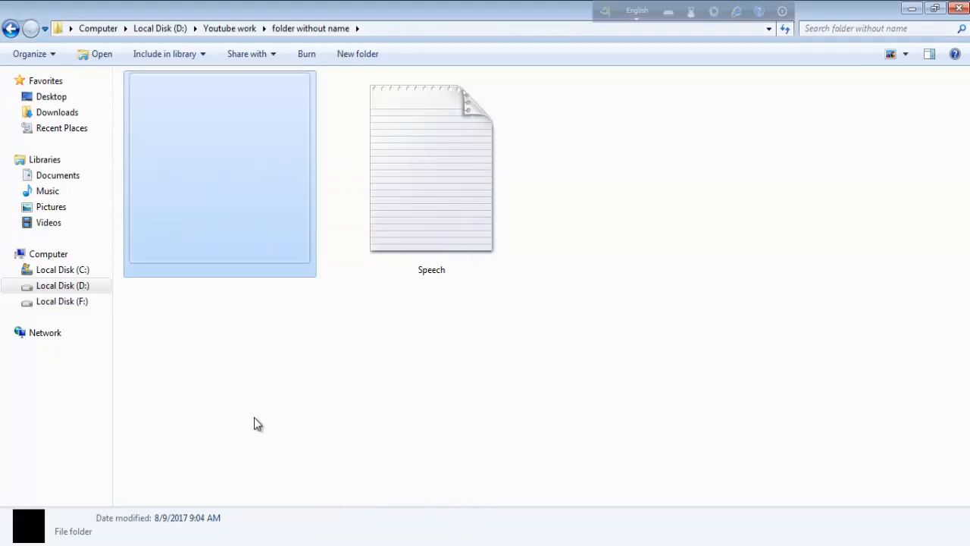
{"action": "left_click", "coordinate": [633, 286]}
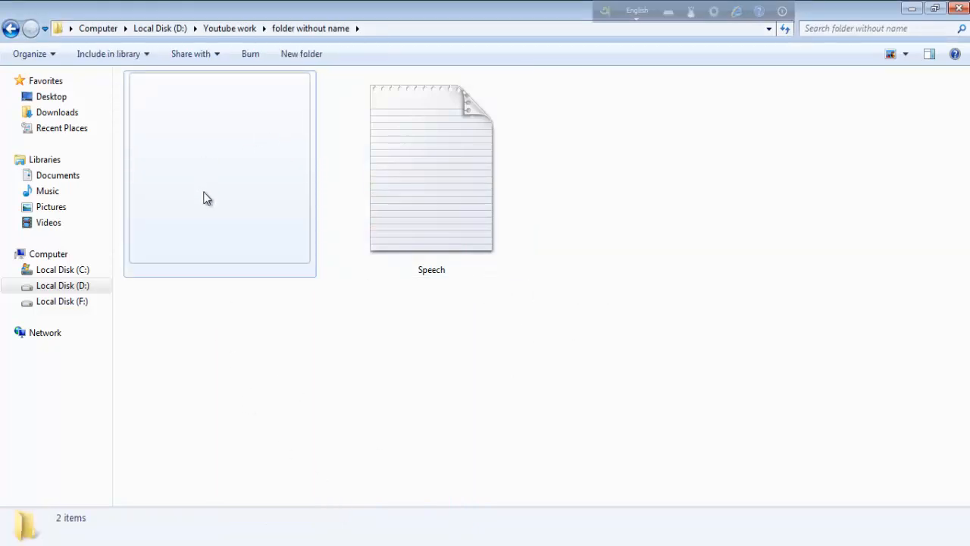
{"action": "mouse_move", "coordinate": [273, 190]}
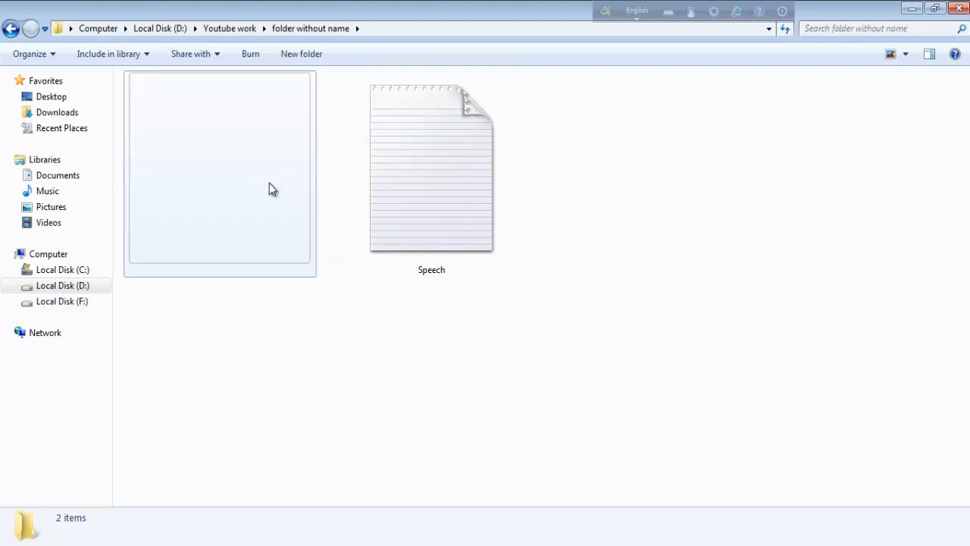
{"action": "mouse_move", "coordinate": [239, 197]}
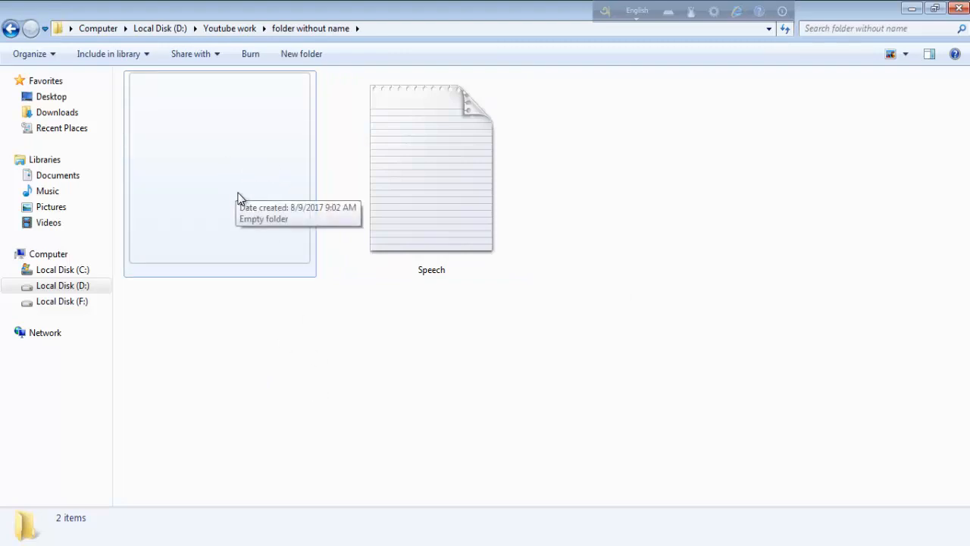
{"action": "mouse_move", "coordinate": [230, 221]}
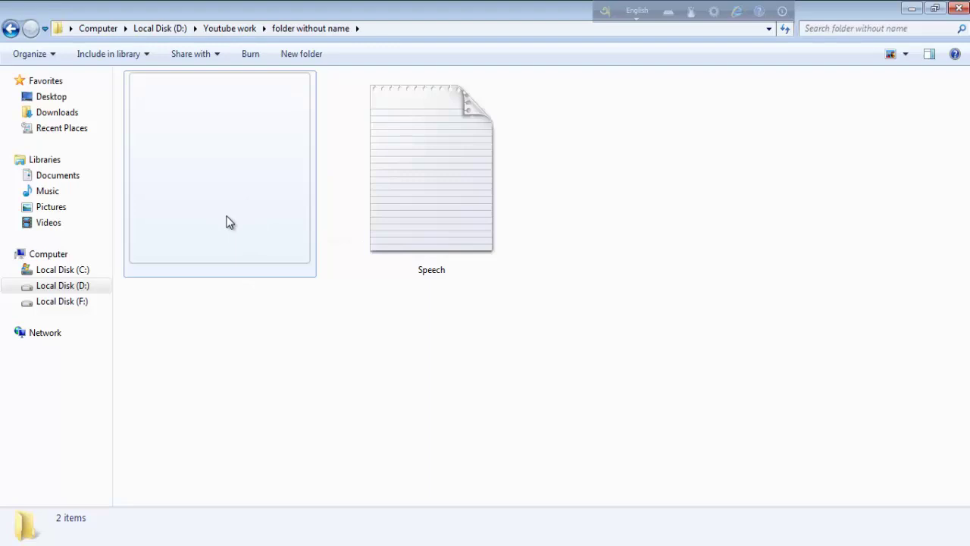
Step: Mark the nameless folder Hidden, applying to subfolders and files, leaving 1 item visible
{"action": "right_click", "coordinate": [220, 170]}
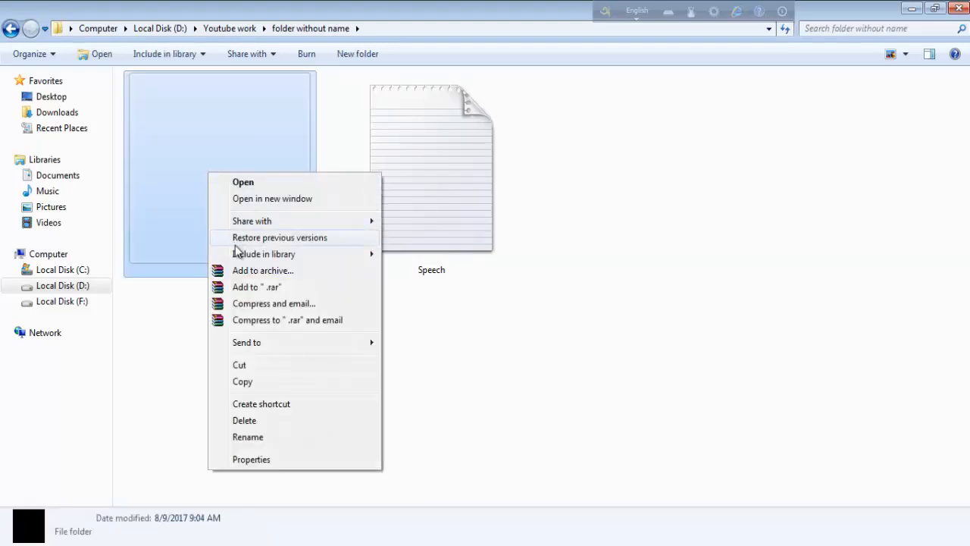
{"action": "mouse_move", "coordinate": [267, 459]}
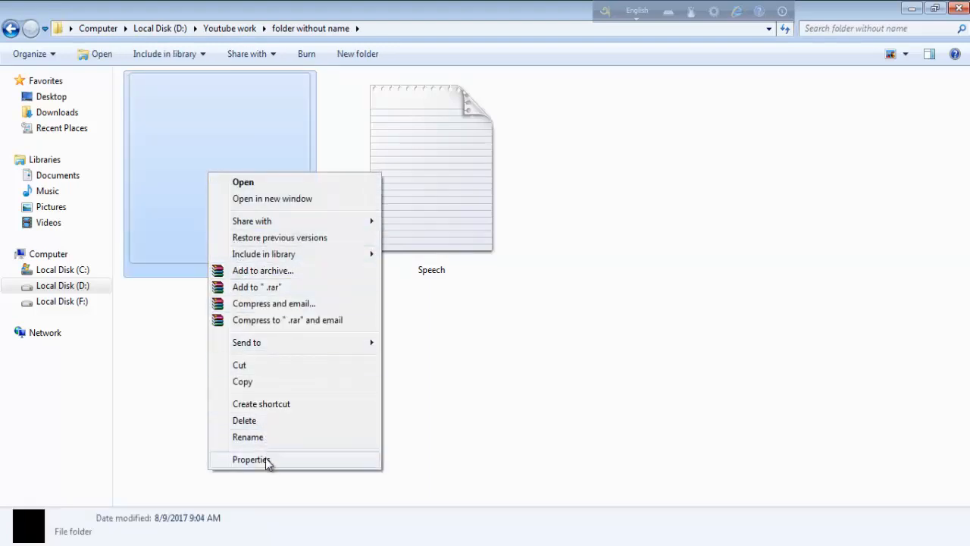
{"action": "left_click", "coordinate": [251, 459]}
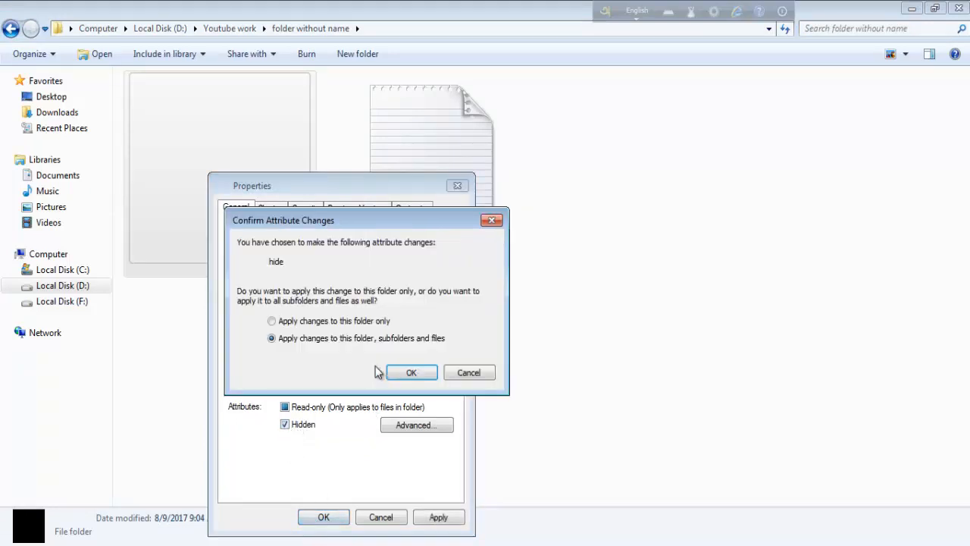
{"action": "left_click", "coordinate": [411, 373]}
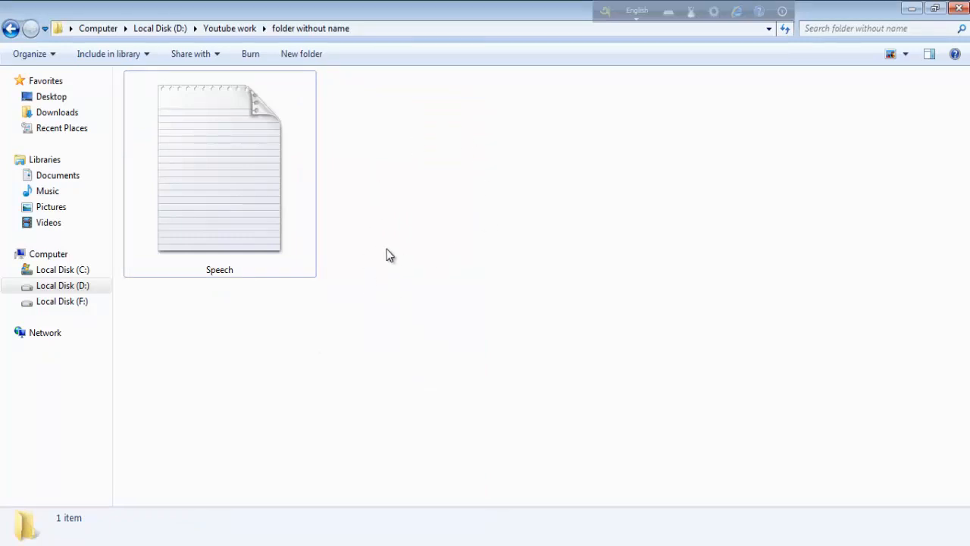
{"action": "mouse_move", "coordinate": [235, 258]}
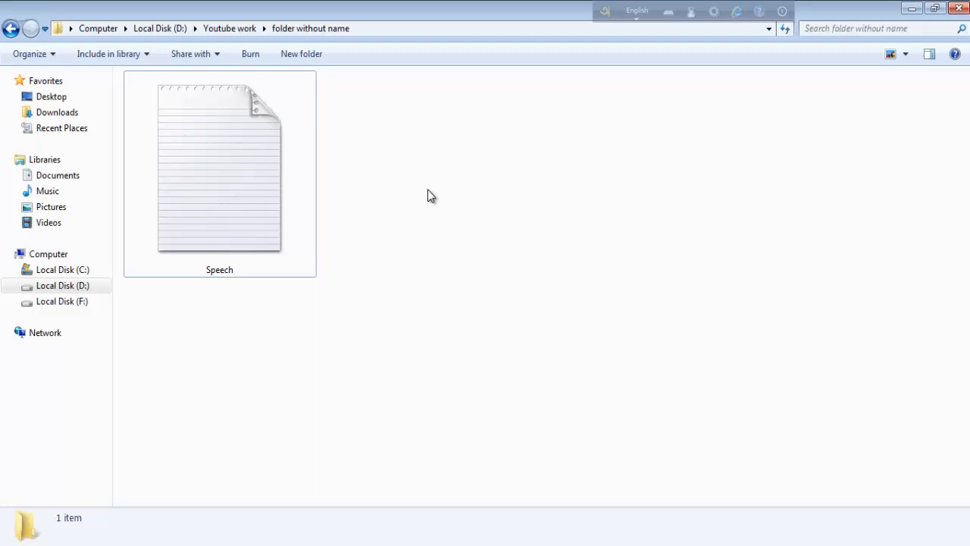
{"action": "mouse_move", "coordinate": [267, 332]}
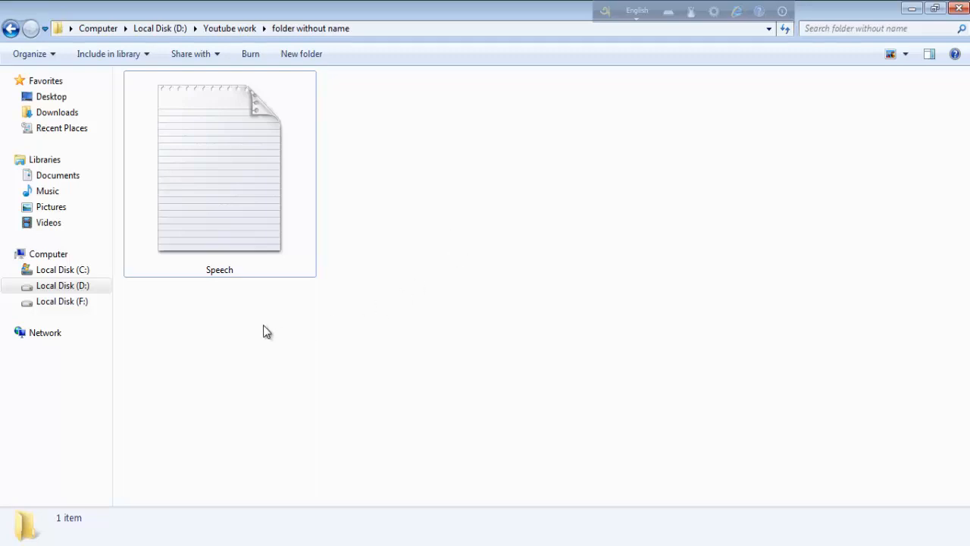
{"action": "mouse_move", "coordinate": [382, 218]}
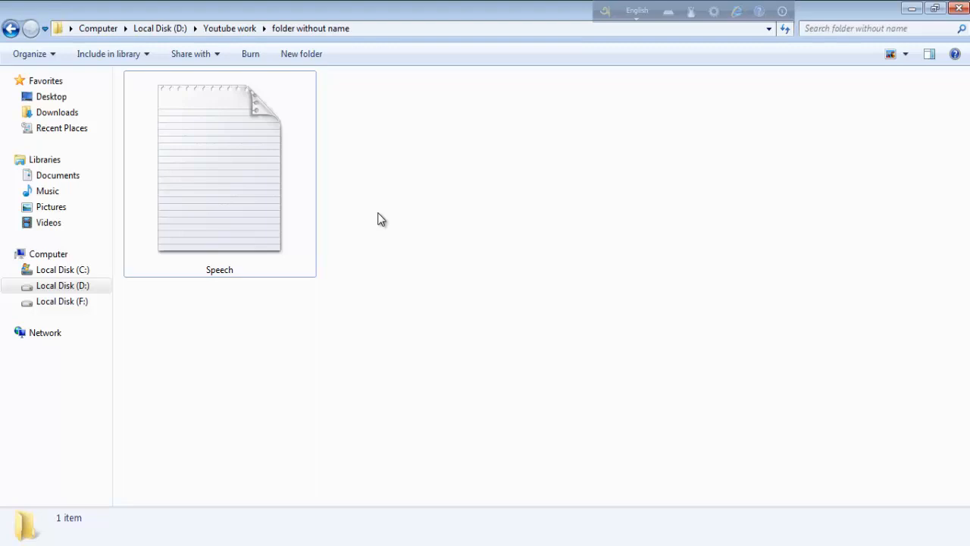
{"action": "mouse_move", "coordinate": [720, 164]}
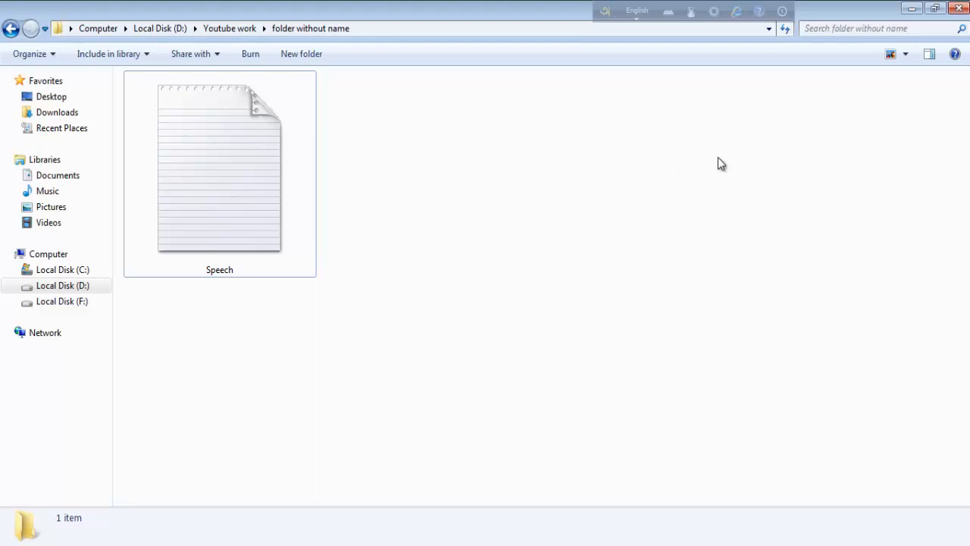
{"action": "mouse_move", "coordinate": [443, 206]}
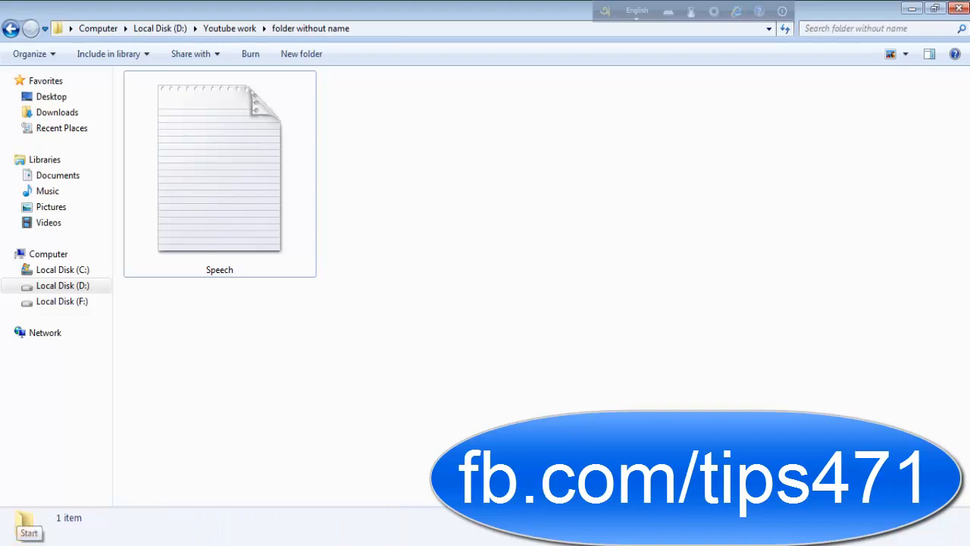
Step: In Folder Options View, enable Show hidden files, folders, and drives so the blank folder reappears
{"action": "left_click", "coordinate": [27, 530]}
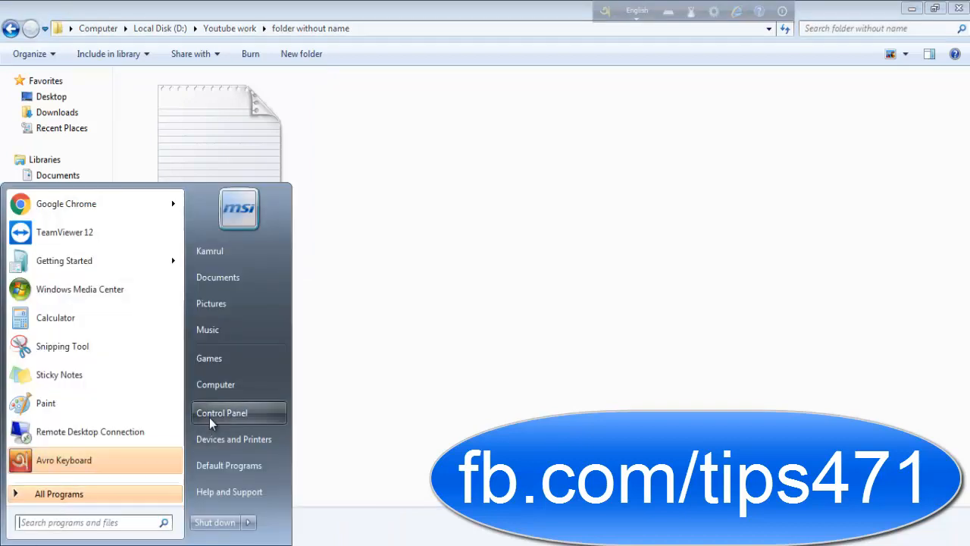
{"action": "left_click", "coordinate": [222, 413]}
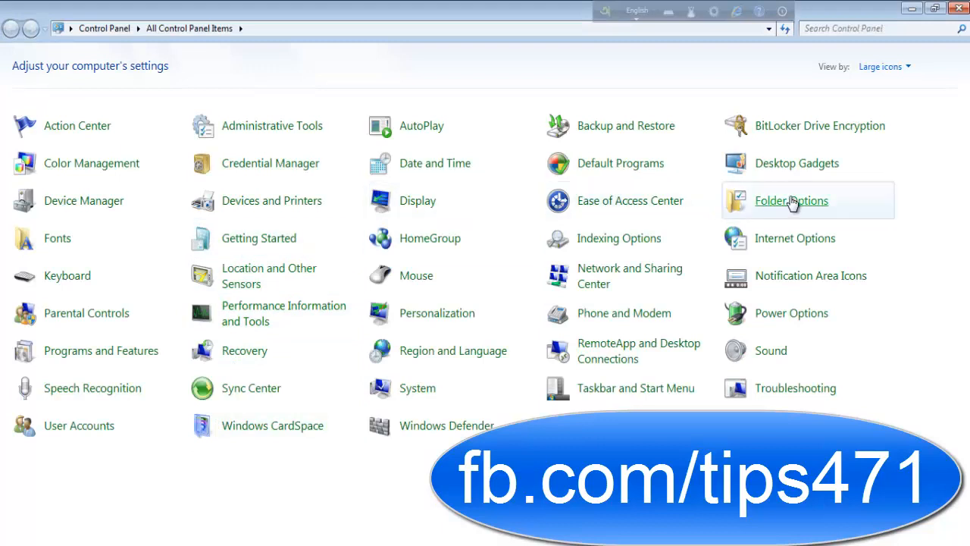
{"action": "left_click", "coordinate": [791, 200]}
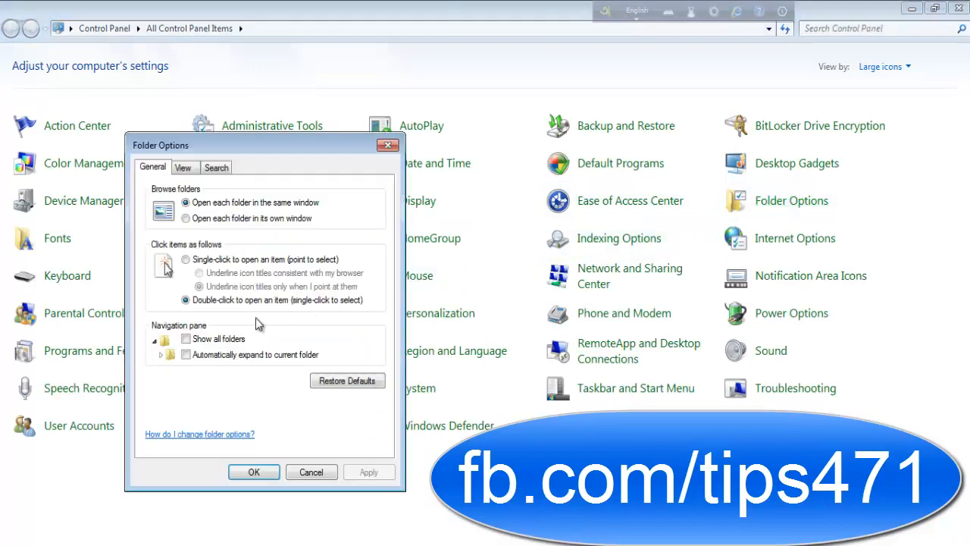
{"action": "left_click", "coordinate": [182, 167]}
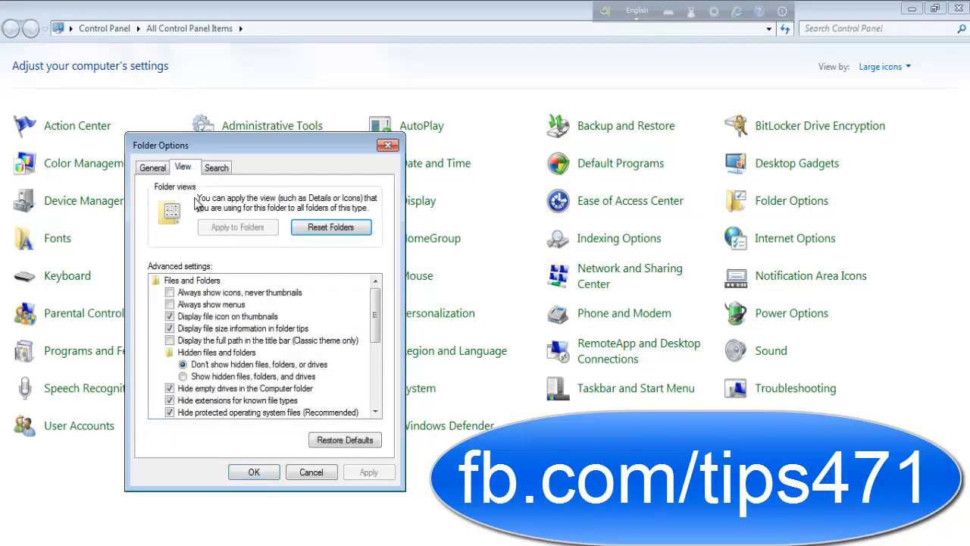
{"action": "left_click", "coordinate": [182, 376]}
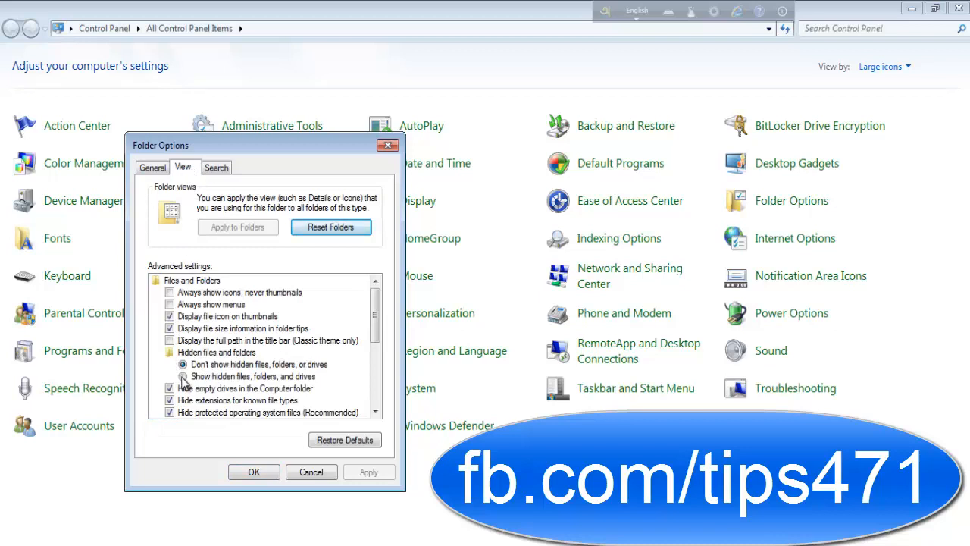
{"action": "left_click", "coordinate": [182, 376]}
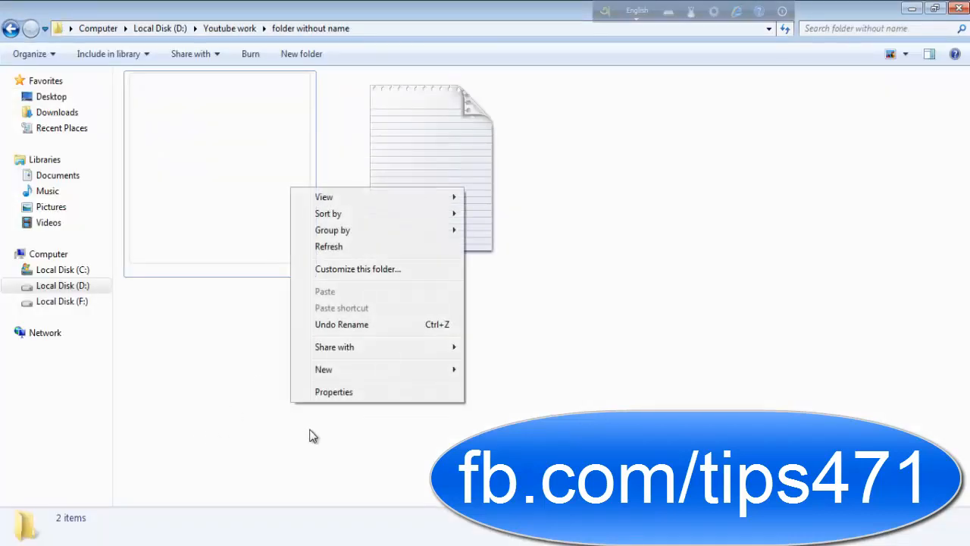
{"action": "right_click", "coordinate": [218, 175]}
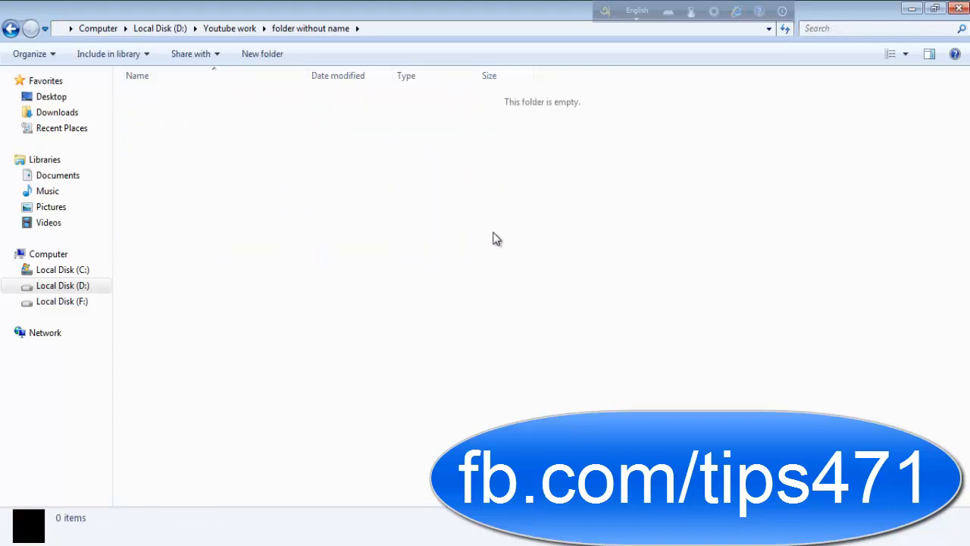
{"action": "mouse_move", "coordinate": [567, 124]}
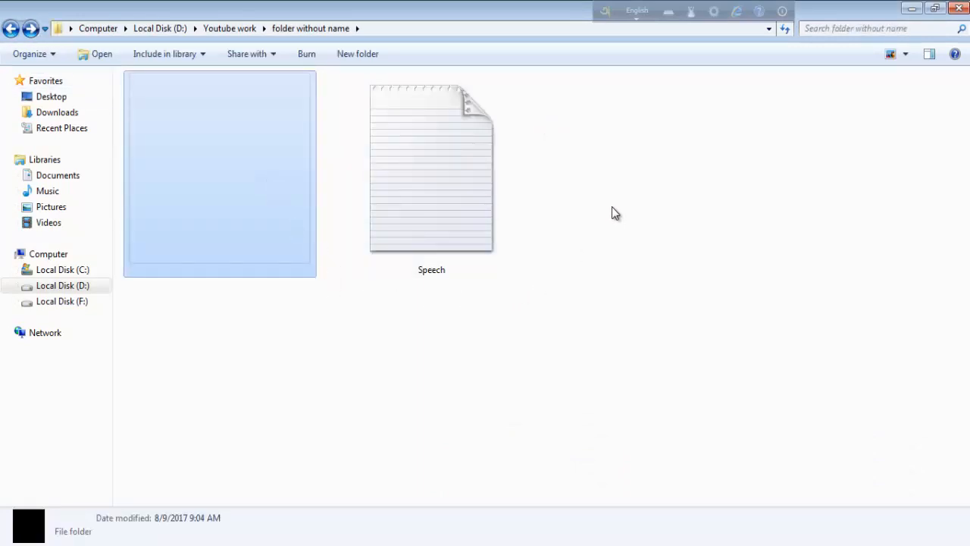
{"action": "mouse_move", "coordinate": [653, 173]}
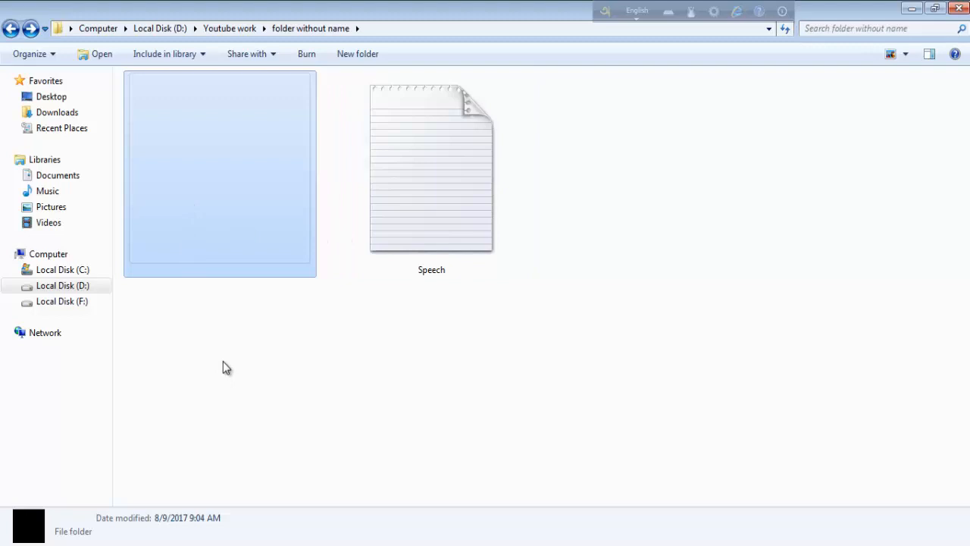
{"action": "mouse_move", "coordinate": [230, 374]}
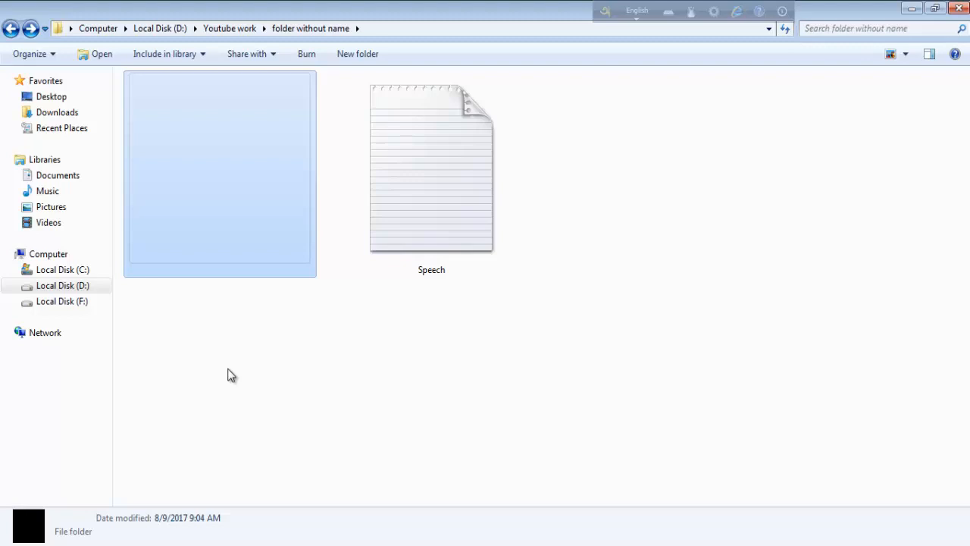
{"action": "left_click", "coordinate": [230, 374]}
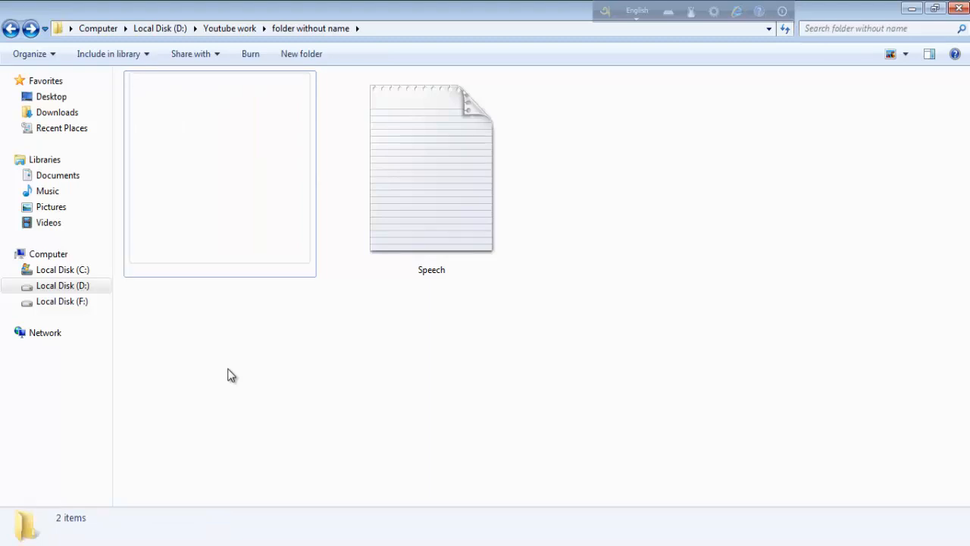
{"action": "mouse_move", "coordinate": [273, 425]}
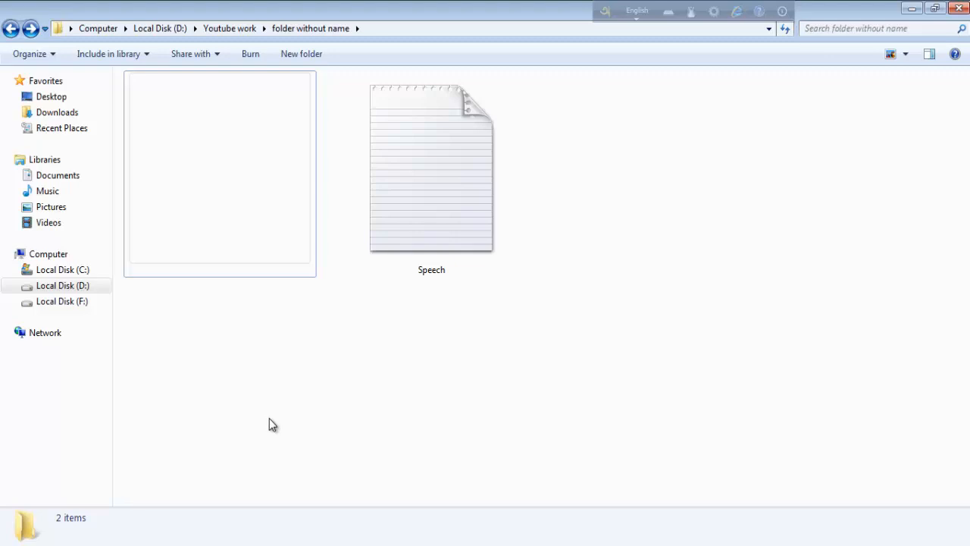